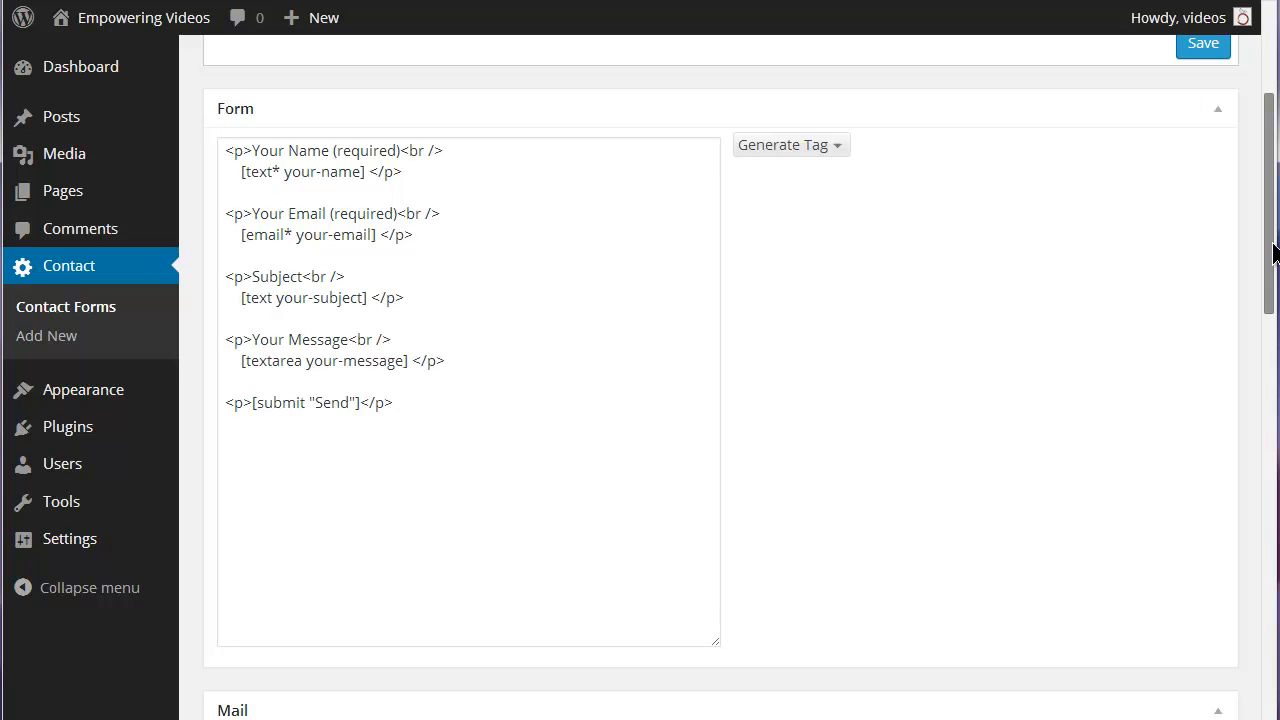
pyautogui.moveTo(875, 160)
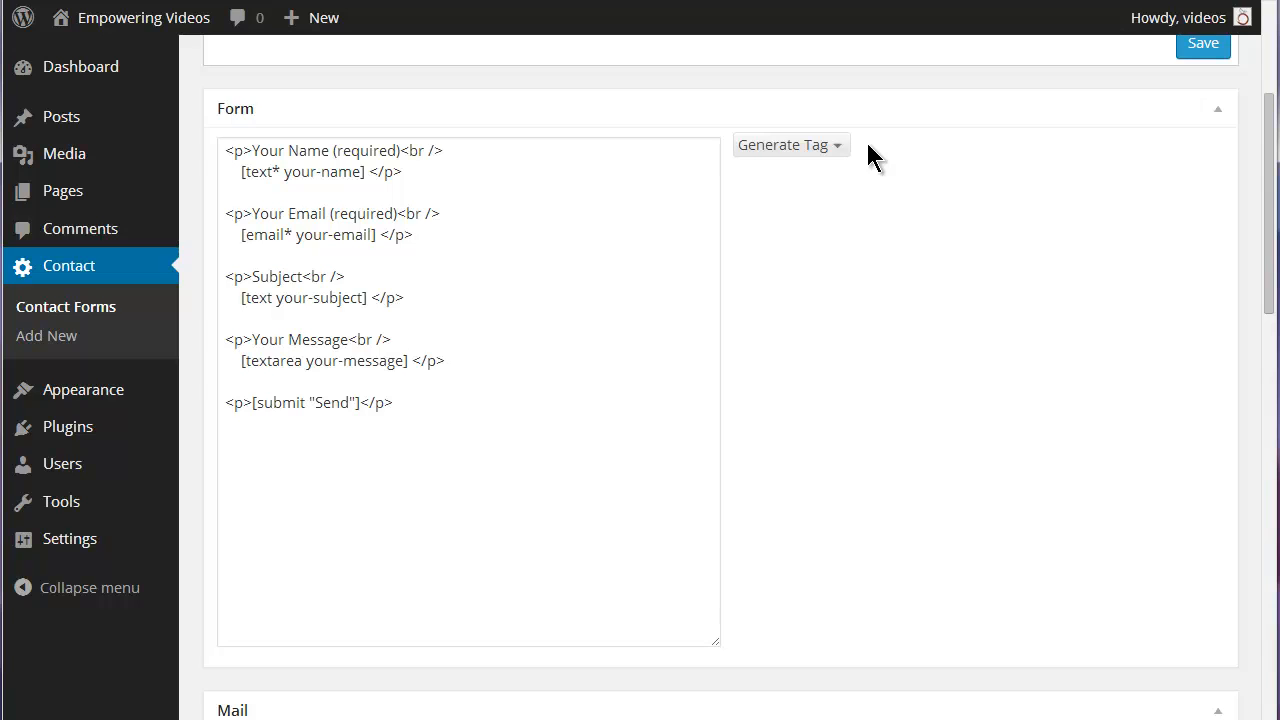
# Start generating a new single-line Text field tag from the Generate Tag list.
pyautogui.click(790, 144)
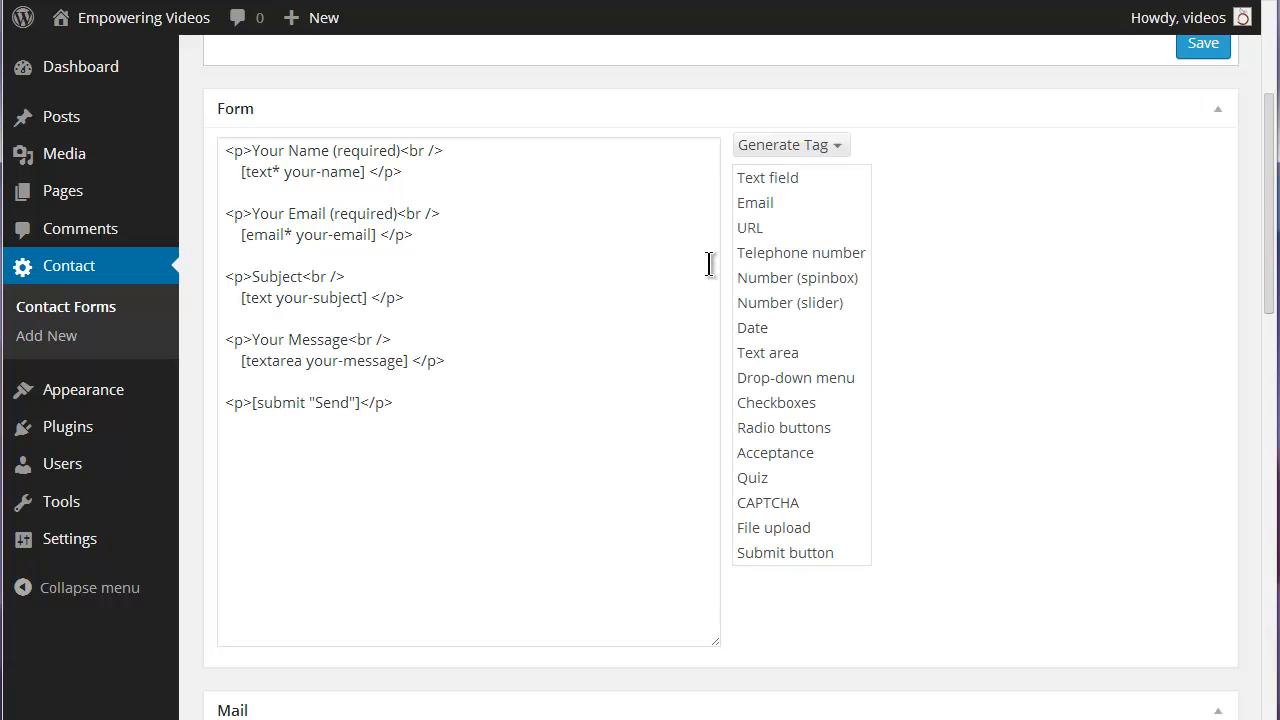
pyautogui.click(767, 177)
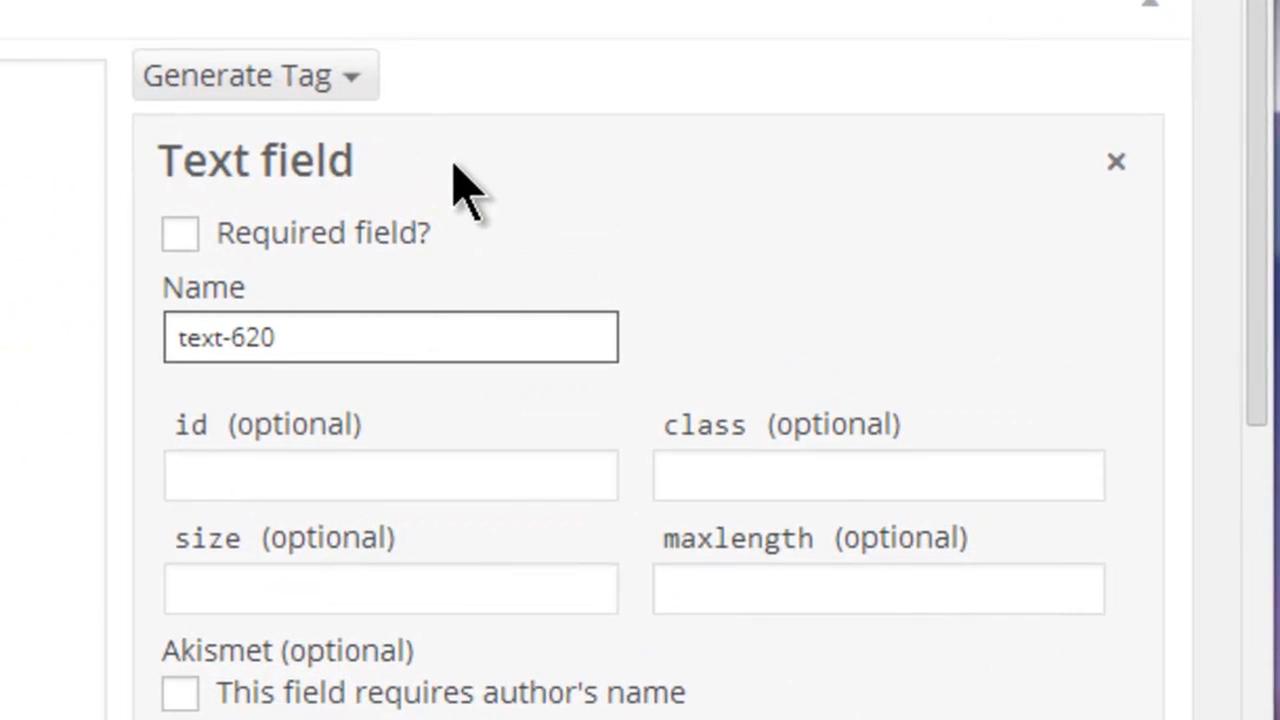
# Mark the new text field as required and name it 'project-detail'.
pyautogui.click(181, 233)
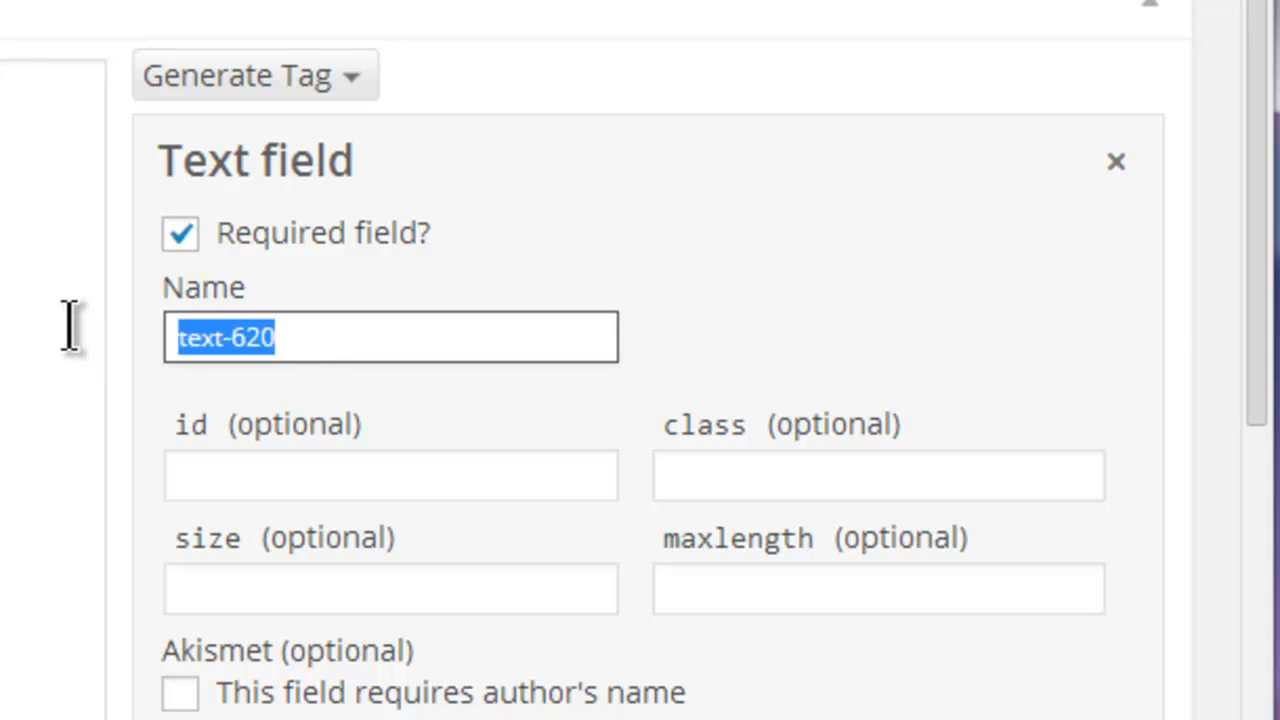
pyautogui.write('p')
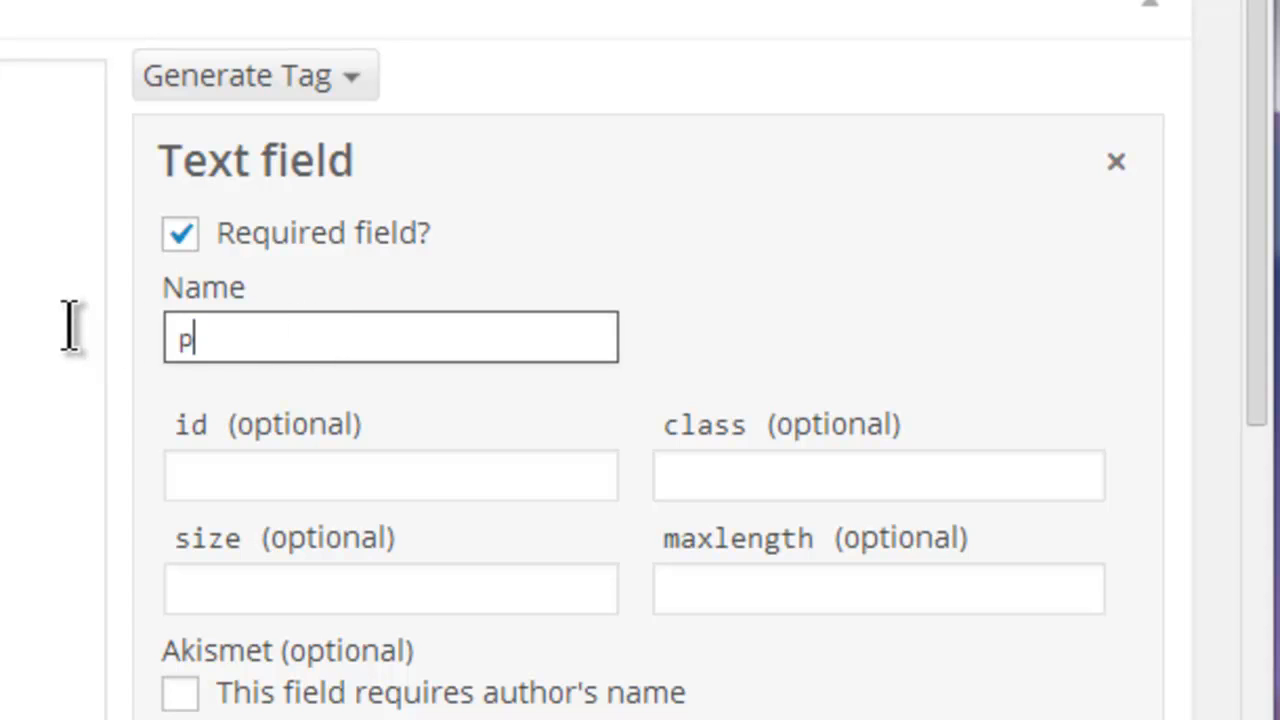
pyautogui.write('roje')
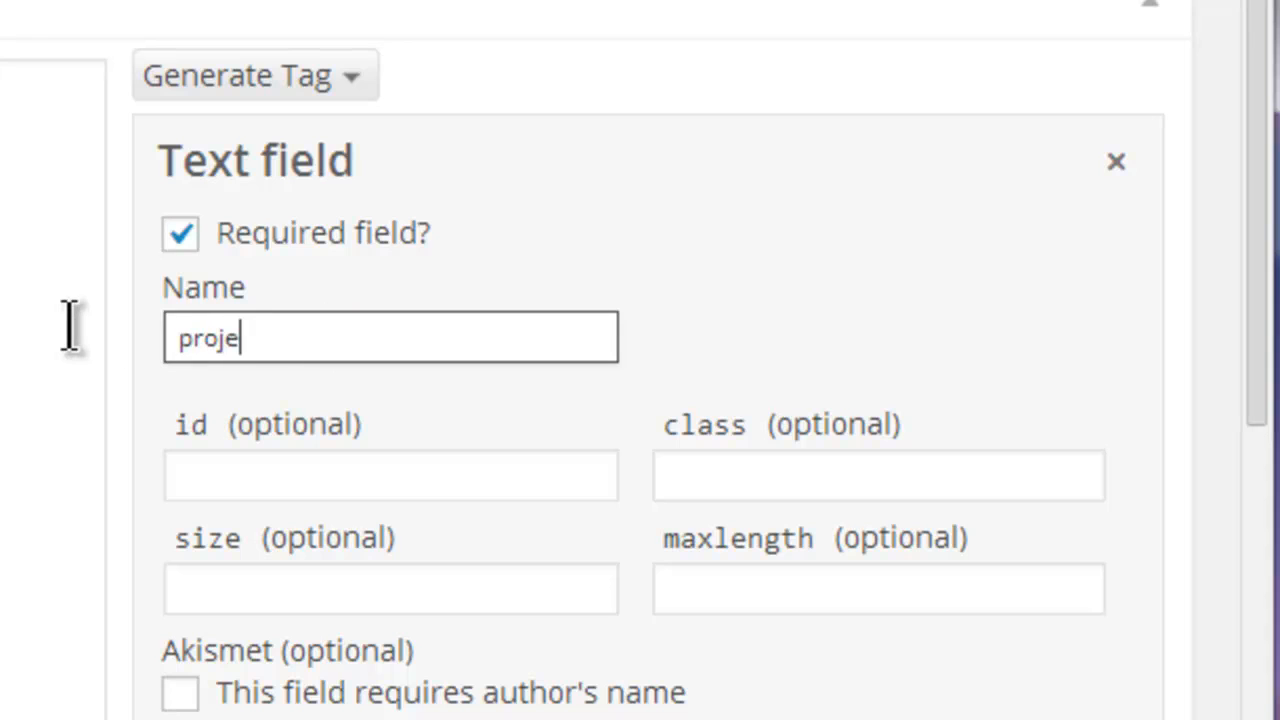
pyautogui.write('ct')
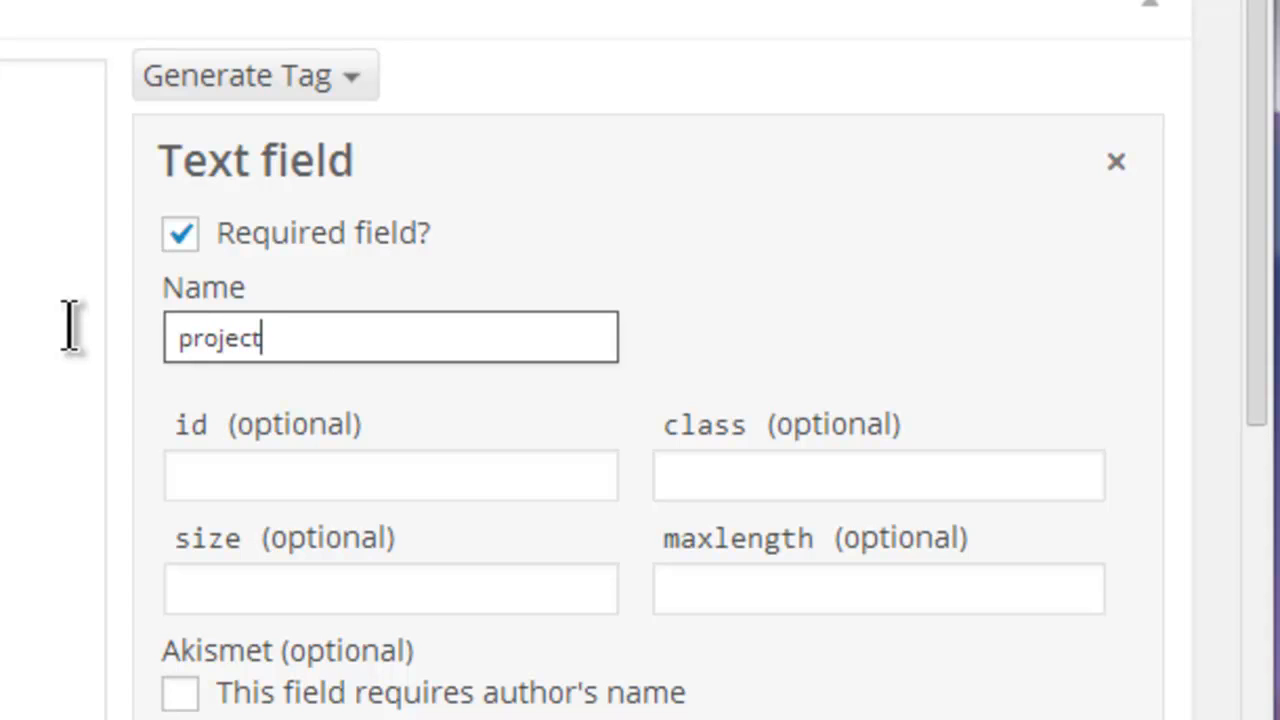
pyautogui.write('-detail')
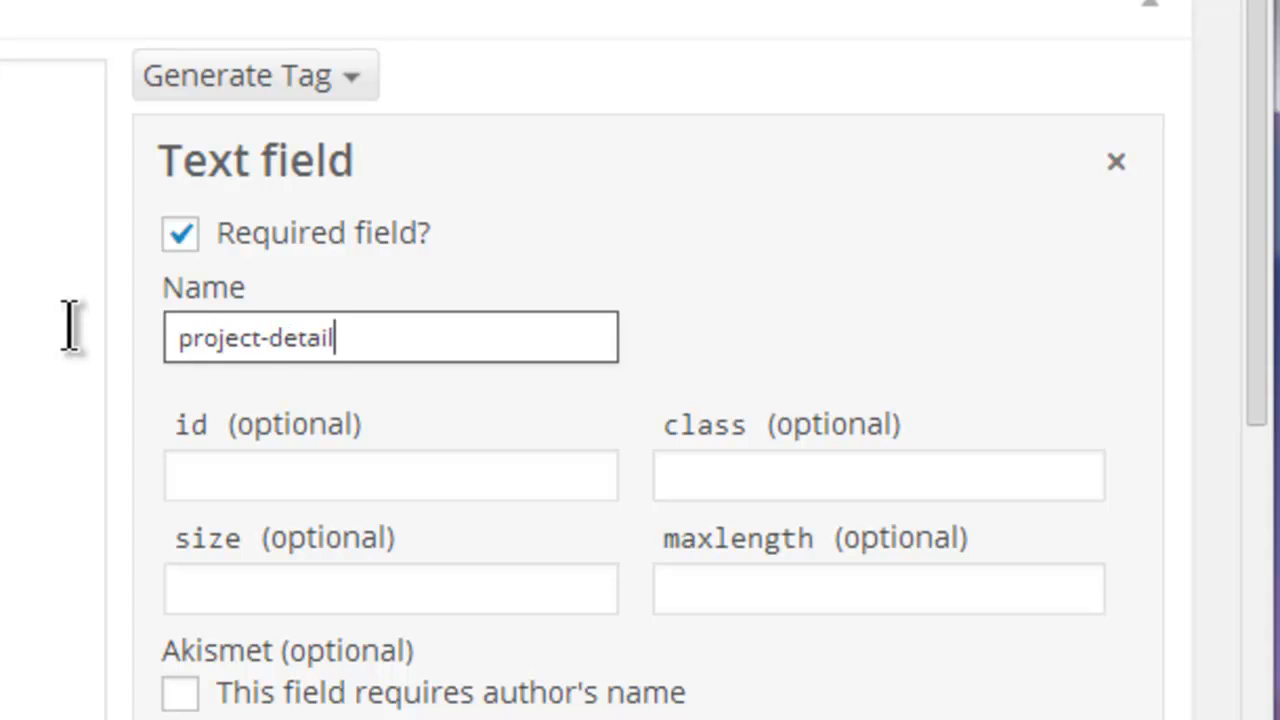
# Set the field's size to 40 and maximum length to 10.
pyautogui.click(390, 475)
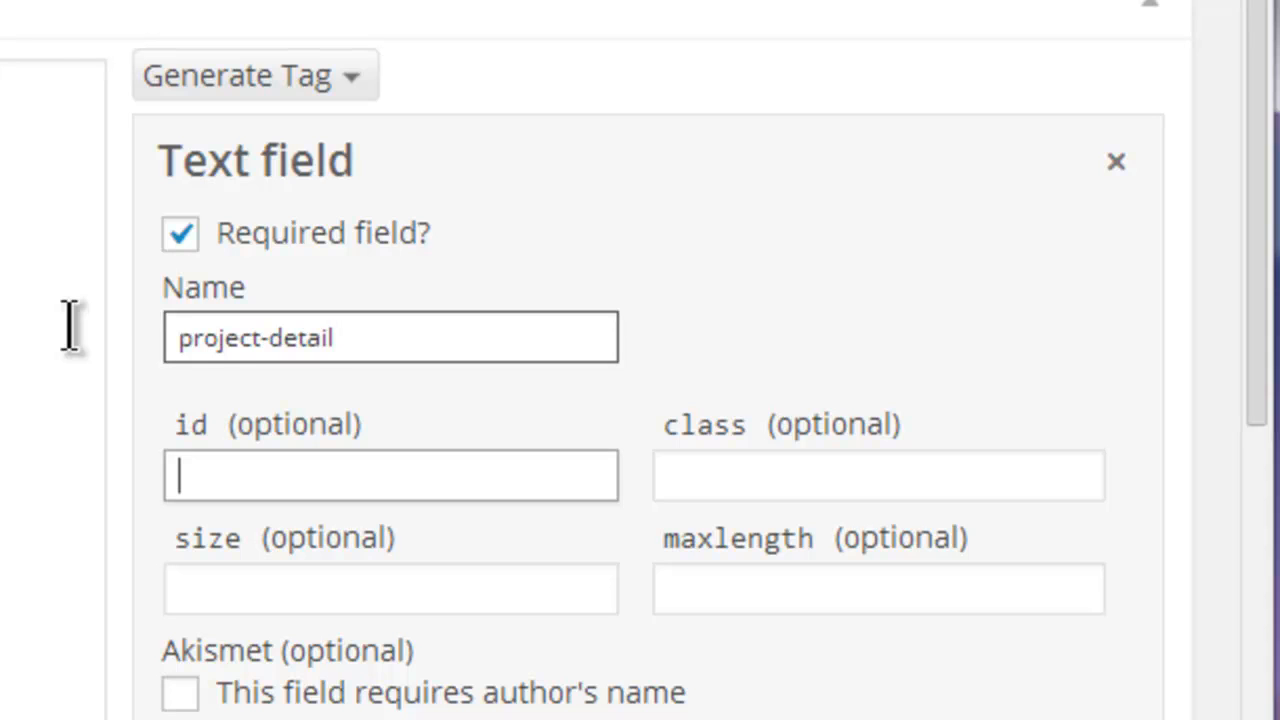
pyautogui.click(878, 475)
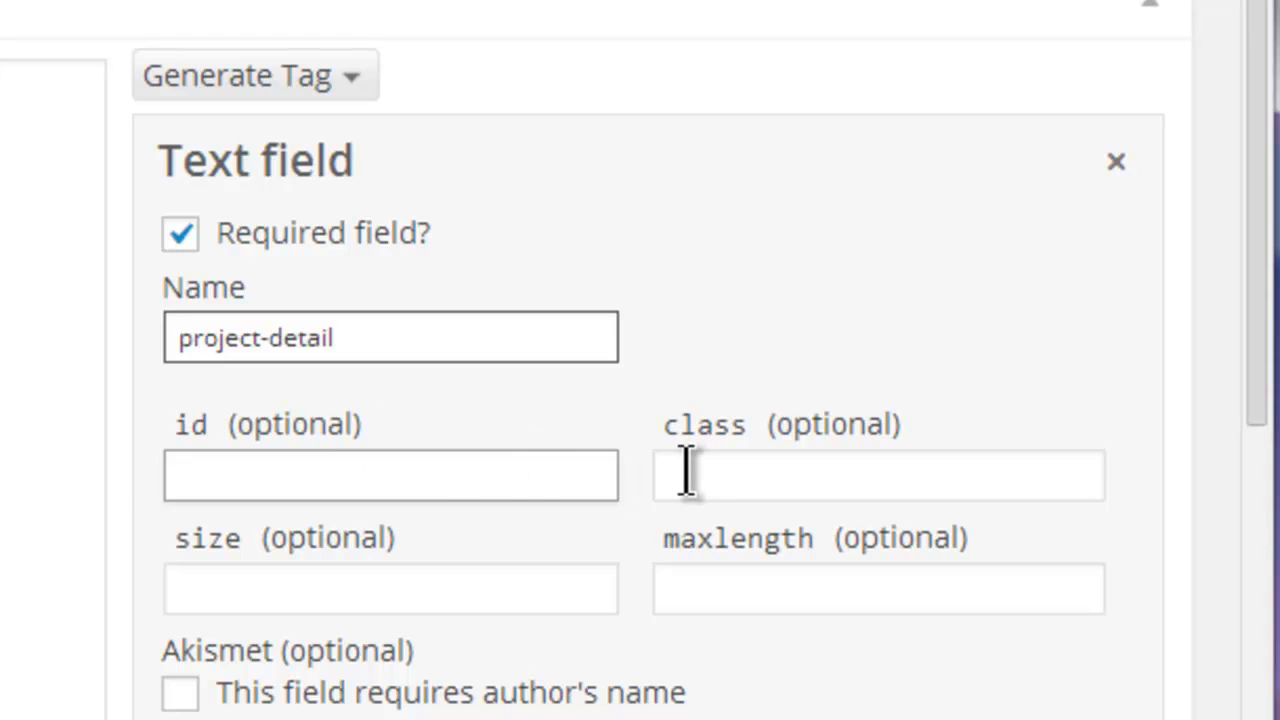
pyautogui.moveTo(635, 555)
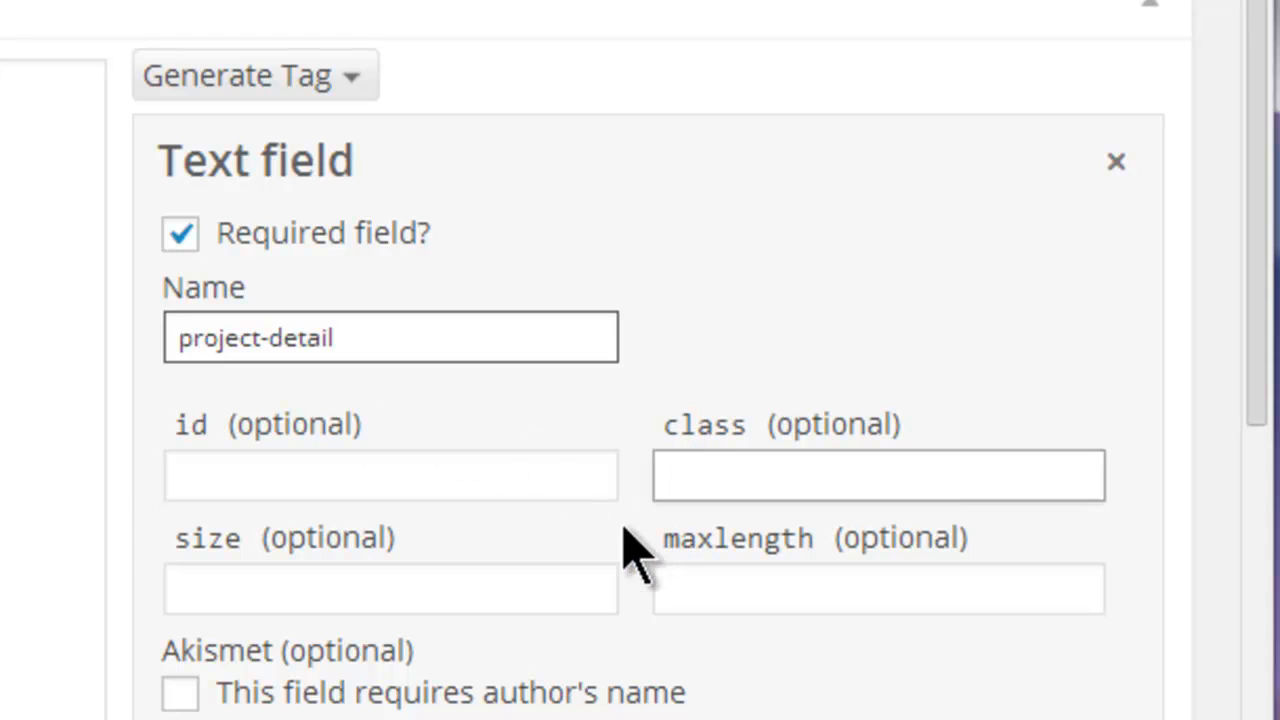
pyautogui.click(390, 588)
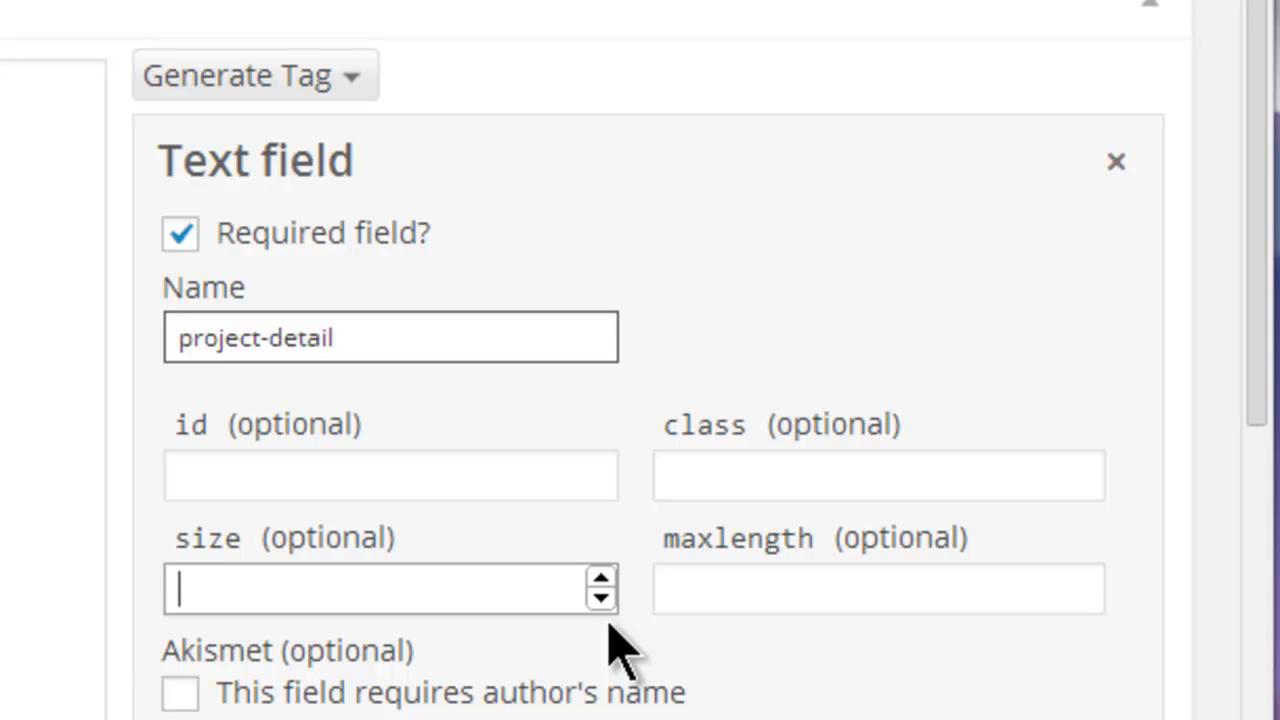
pyautogui.write('40')
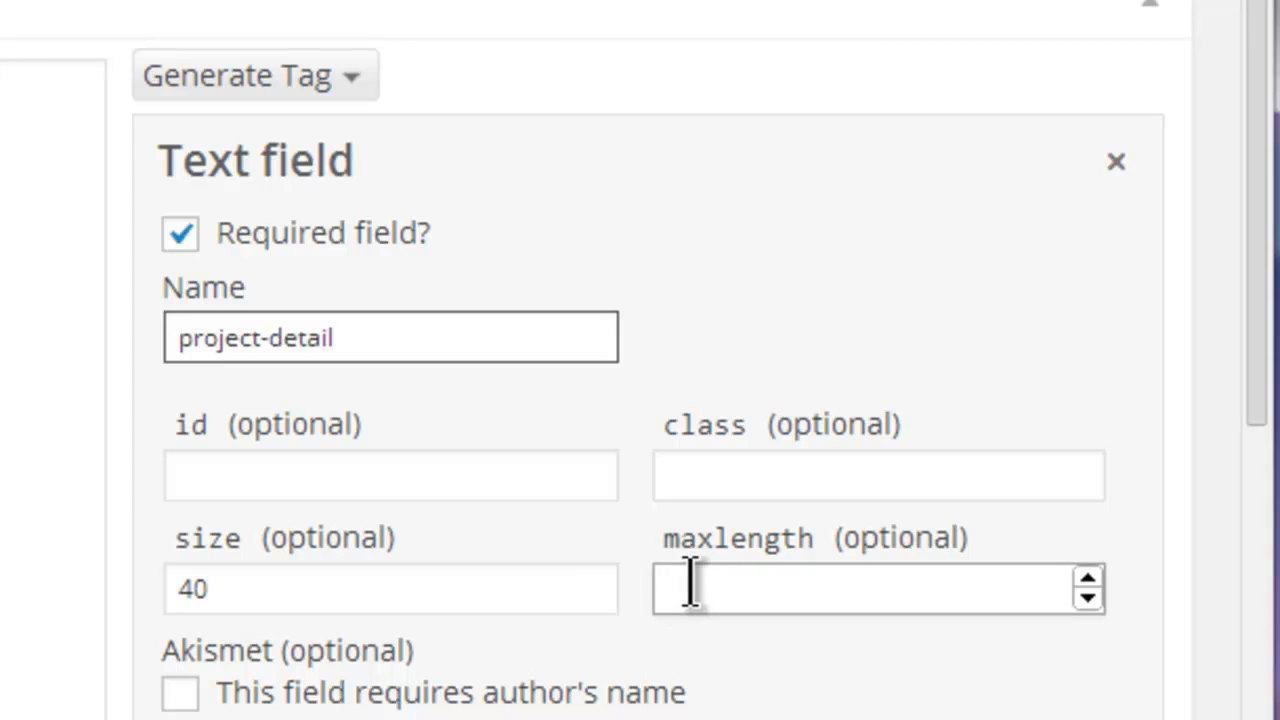
pyautogui.write('10')
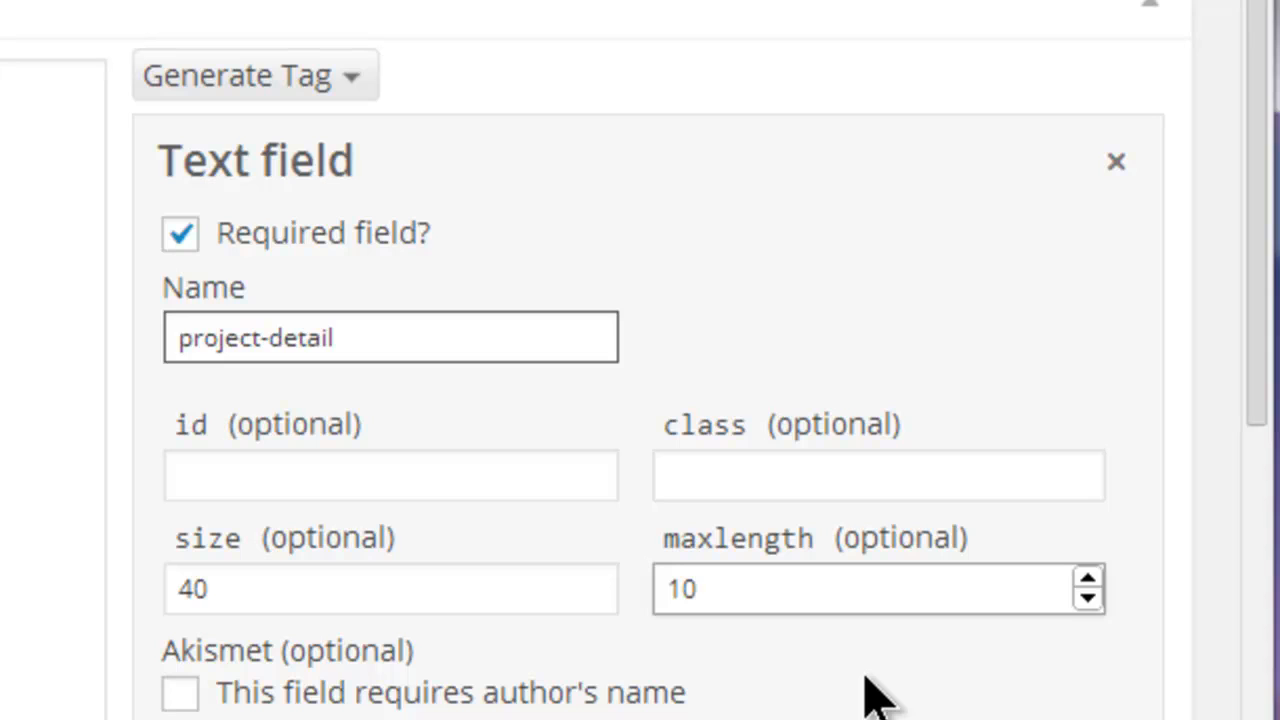
pyautogui.click(850, 588)
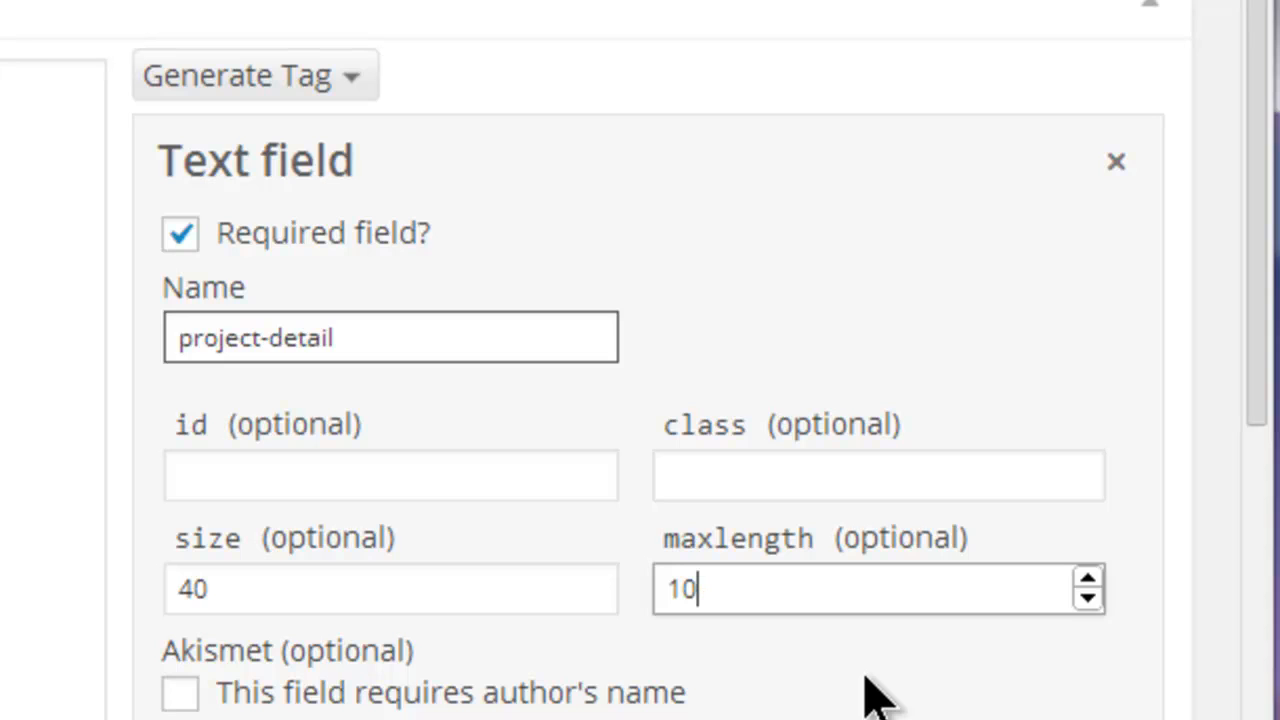
pyautogui.moveTo(975, 670)
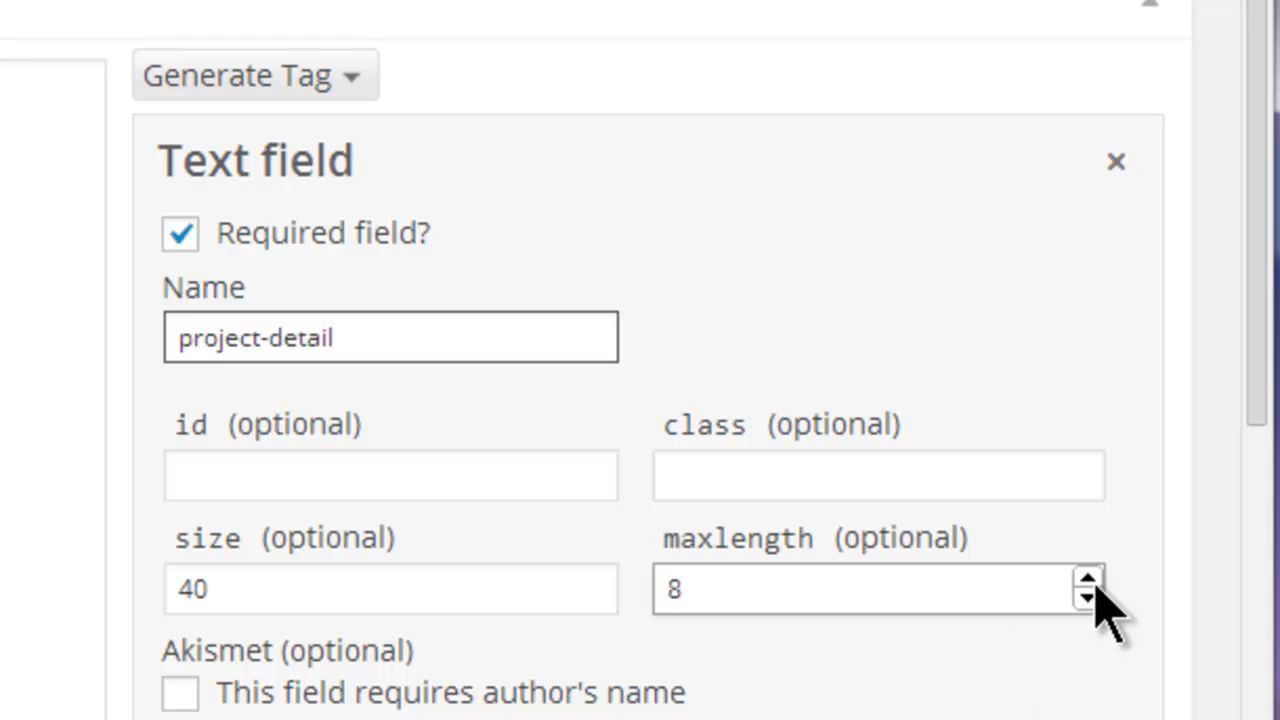
pyautogui.click(1087, 577)
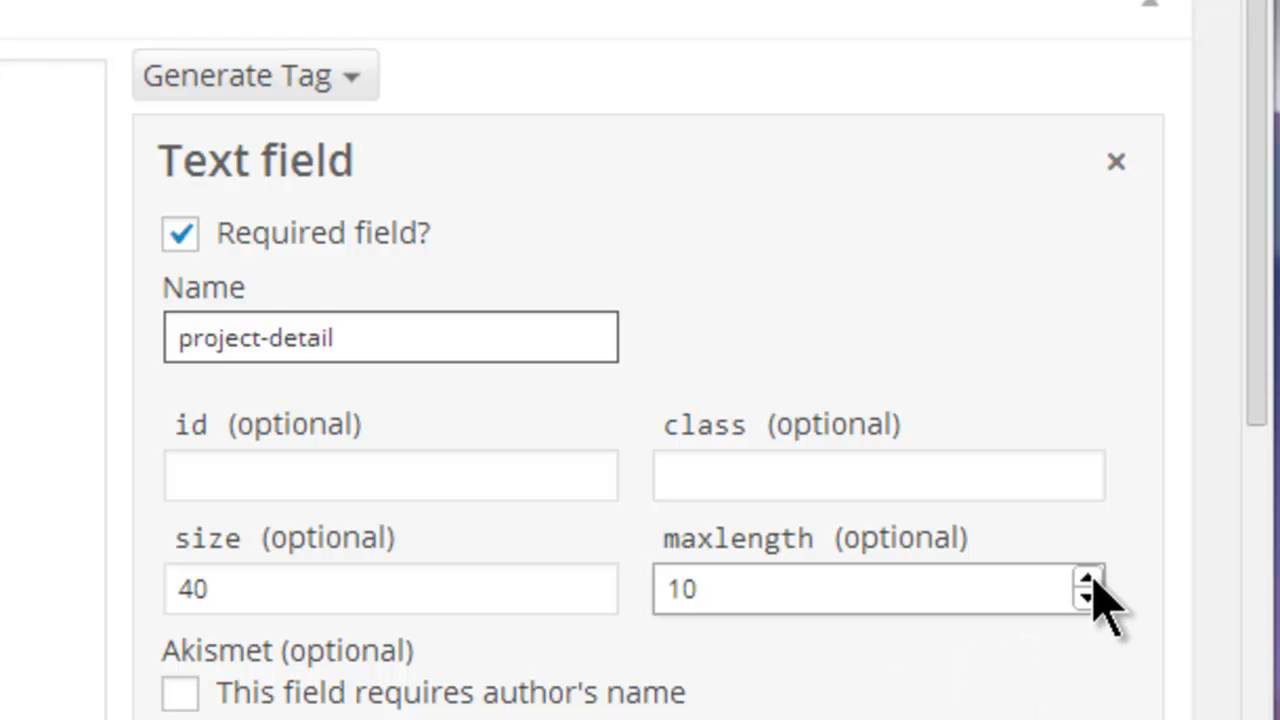
pyautogui.scroll(-3)
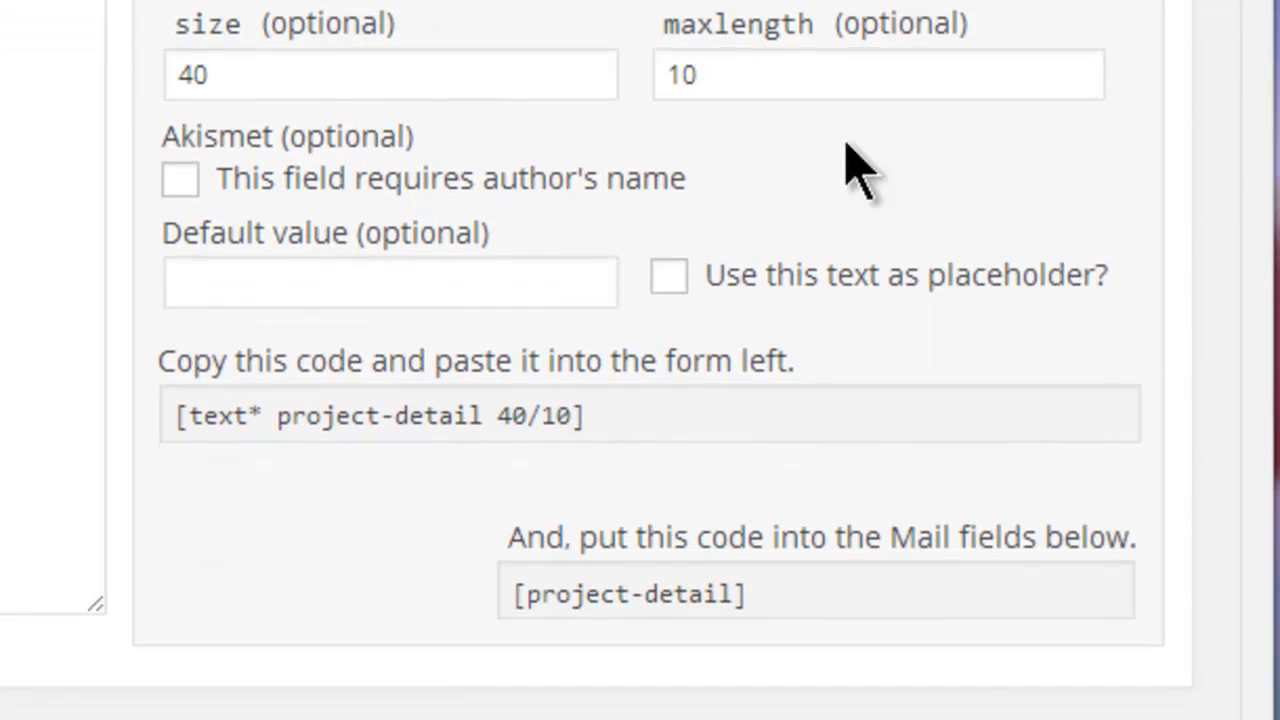
# Enter 'Enter Project Details' as the default value and use it as placeholder, Akismet unchecked.
pyautogui.click(181, 178)
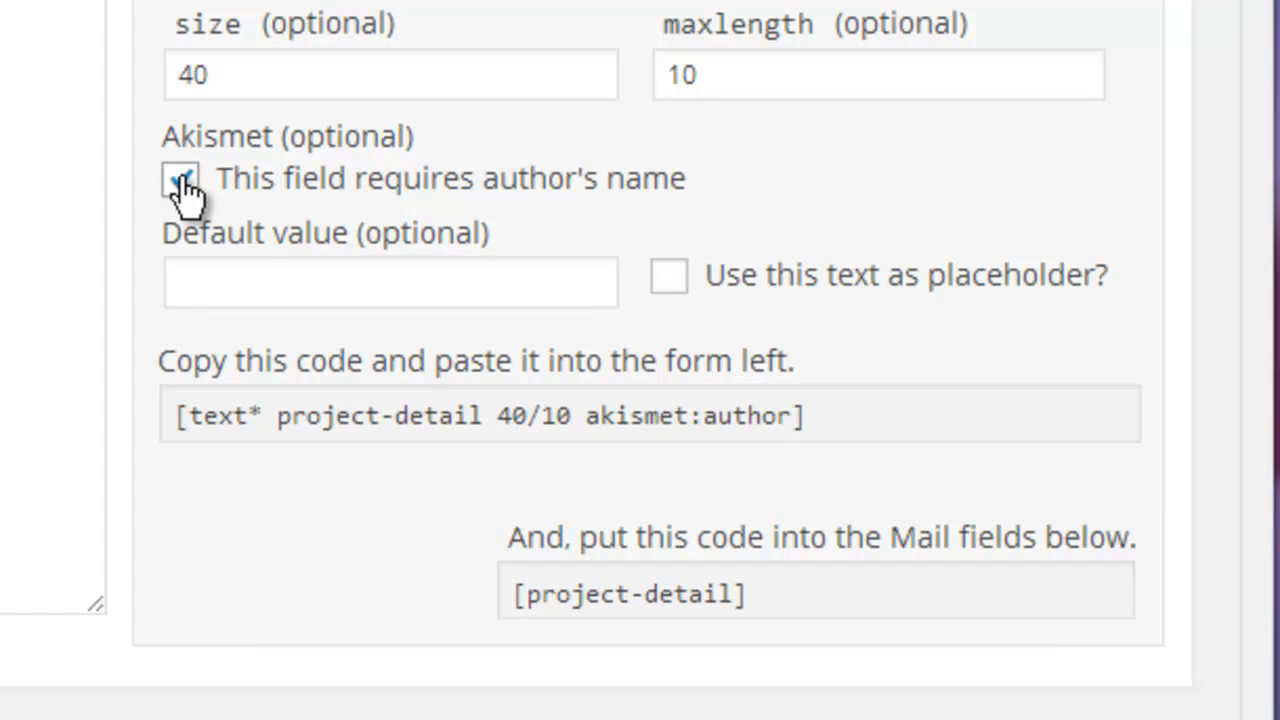
pyautogui.click(181, 178)
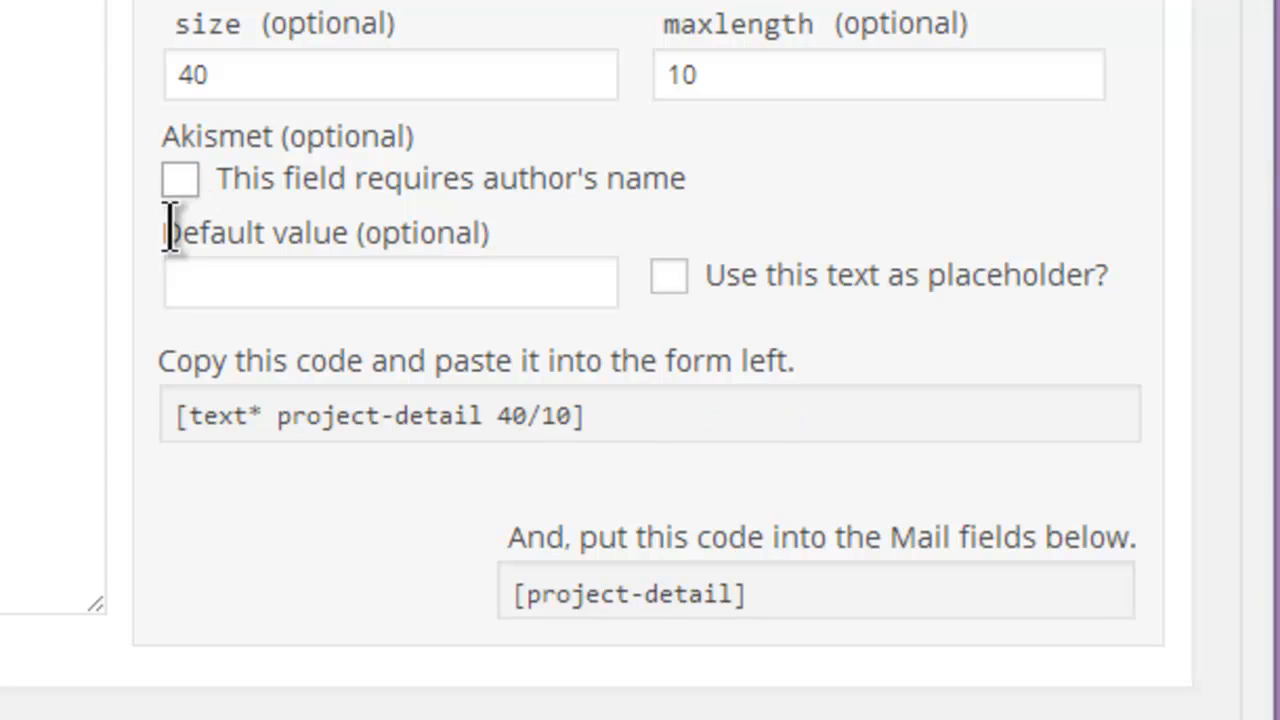
pyautogui.click(390, 282)
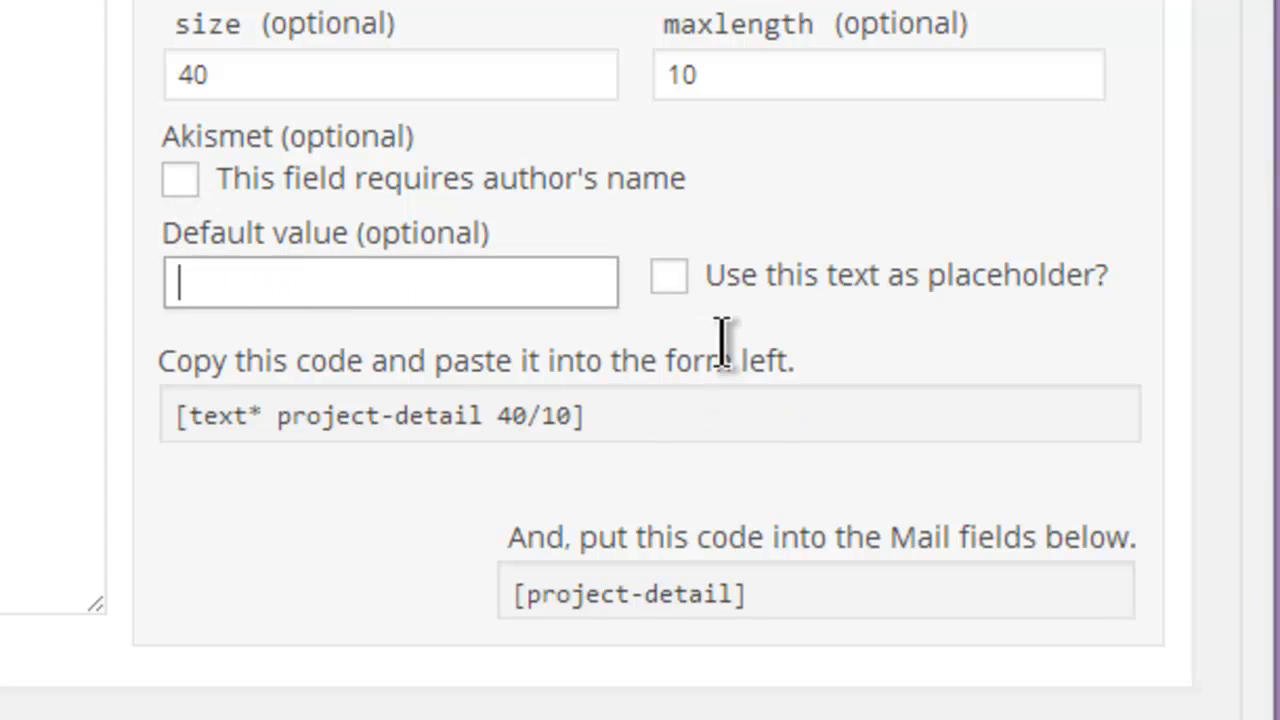
pyautogui.write('Enter')
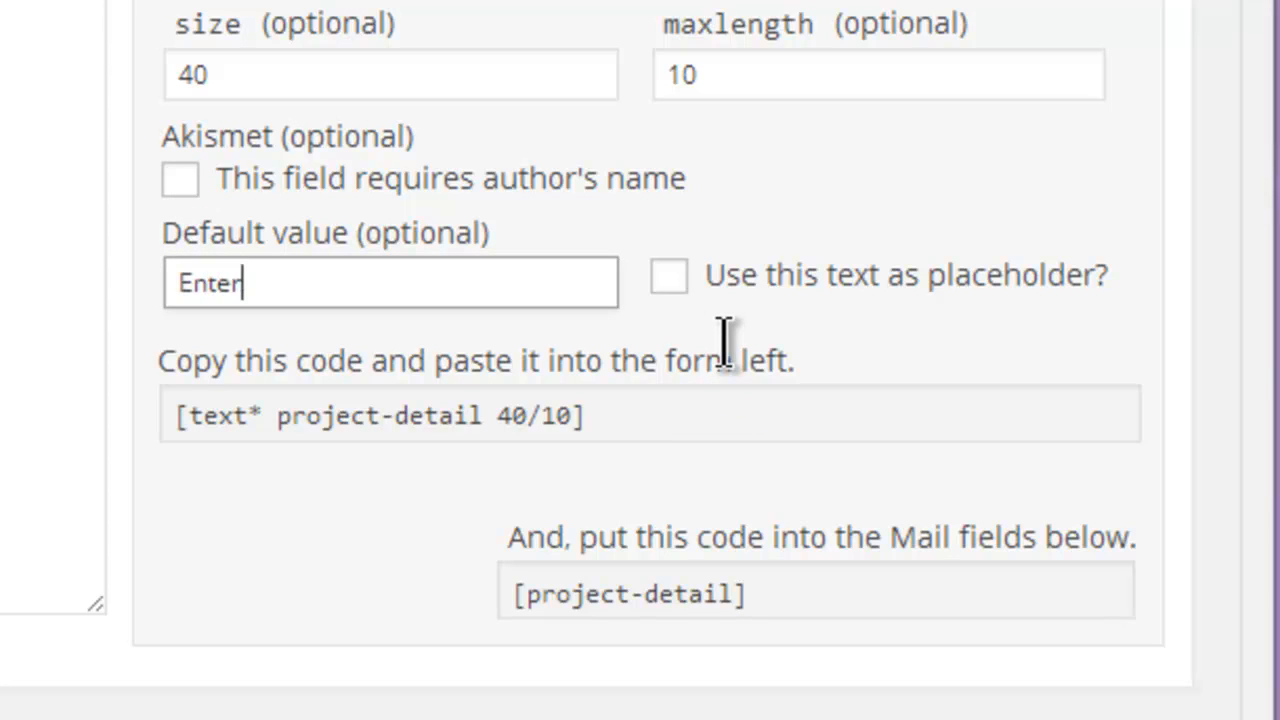
pyautogui.write('Proj')
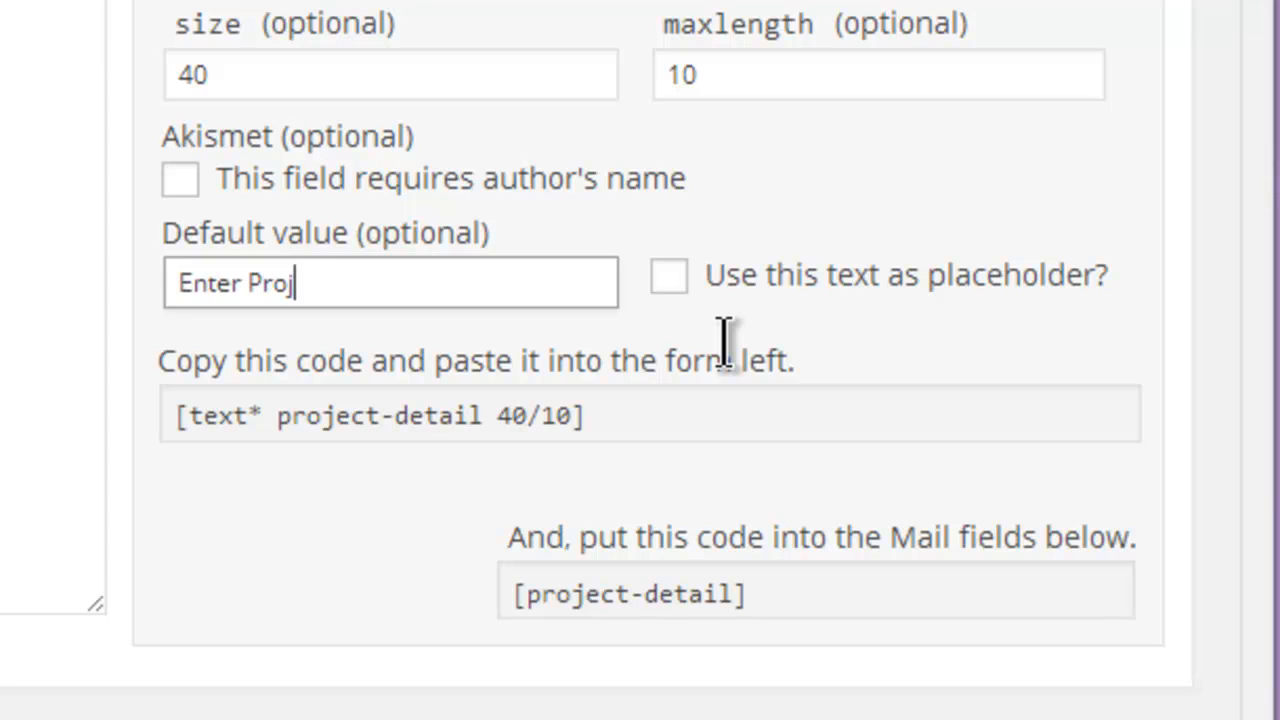
pyautogui.write('ect Deta')
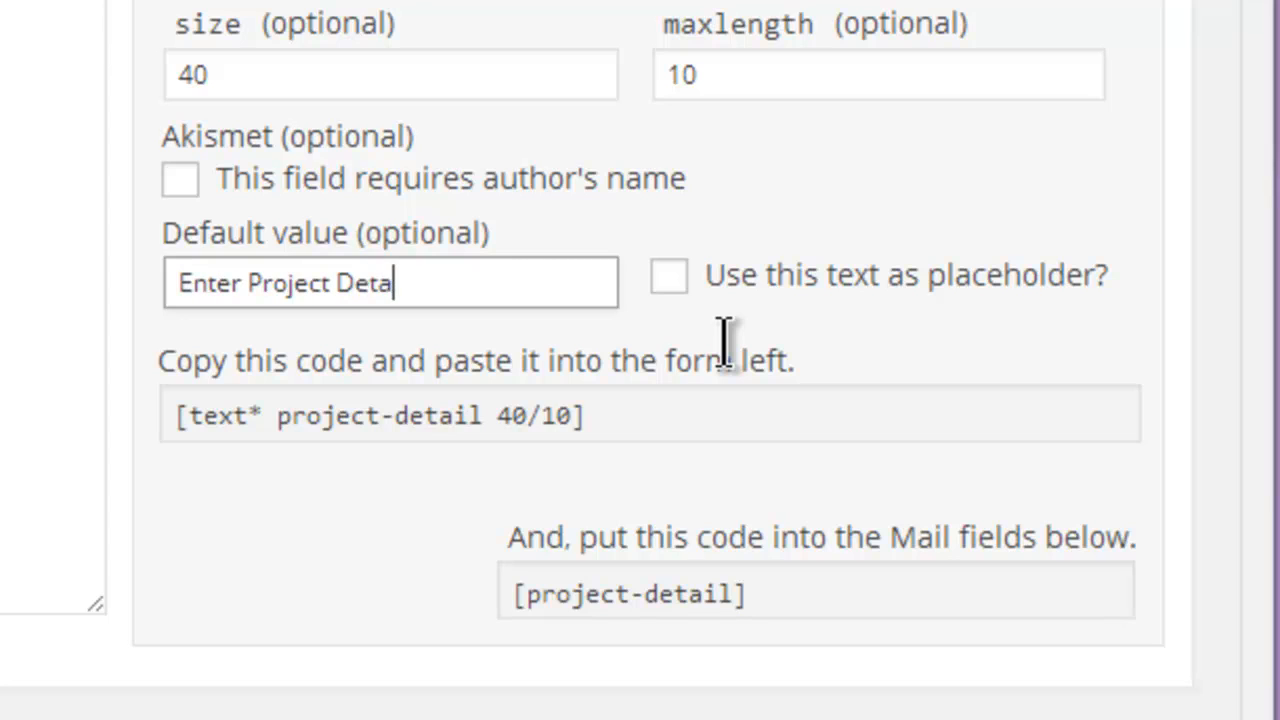
pyautogui.write('ls')
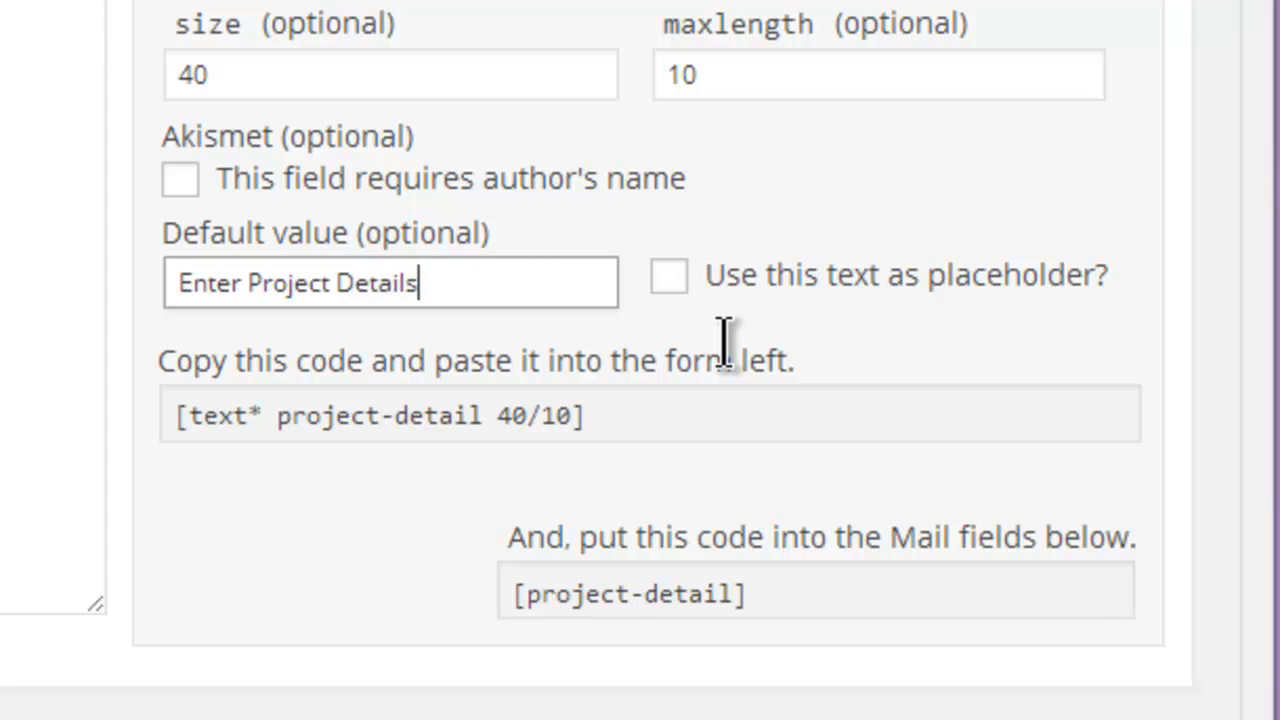
pyautogui.moveTo(745, 345)
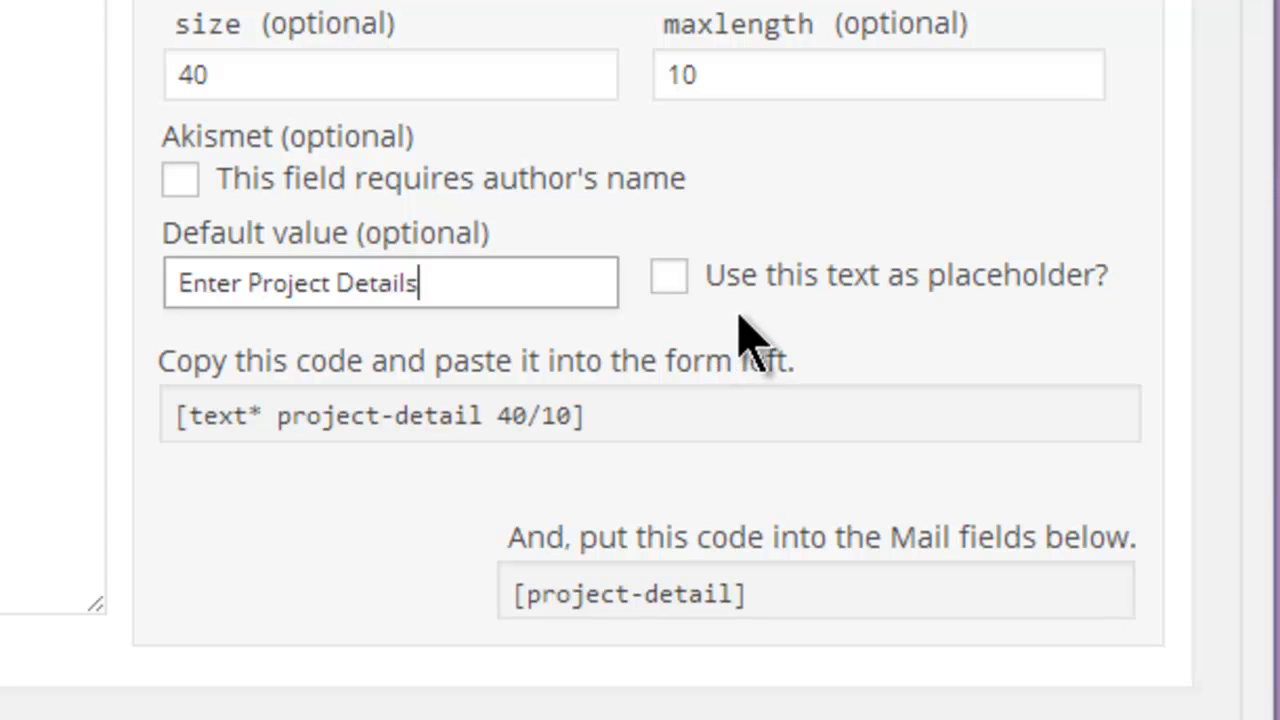
pyautogui.click(668, 276)
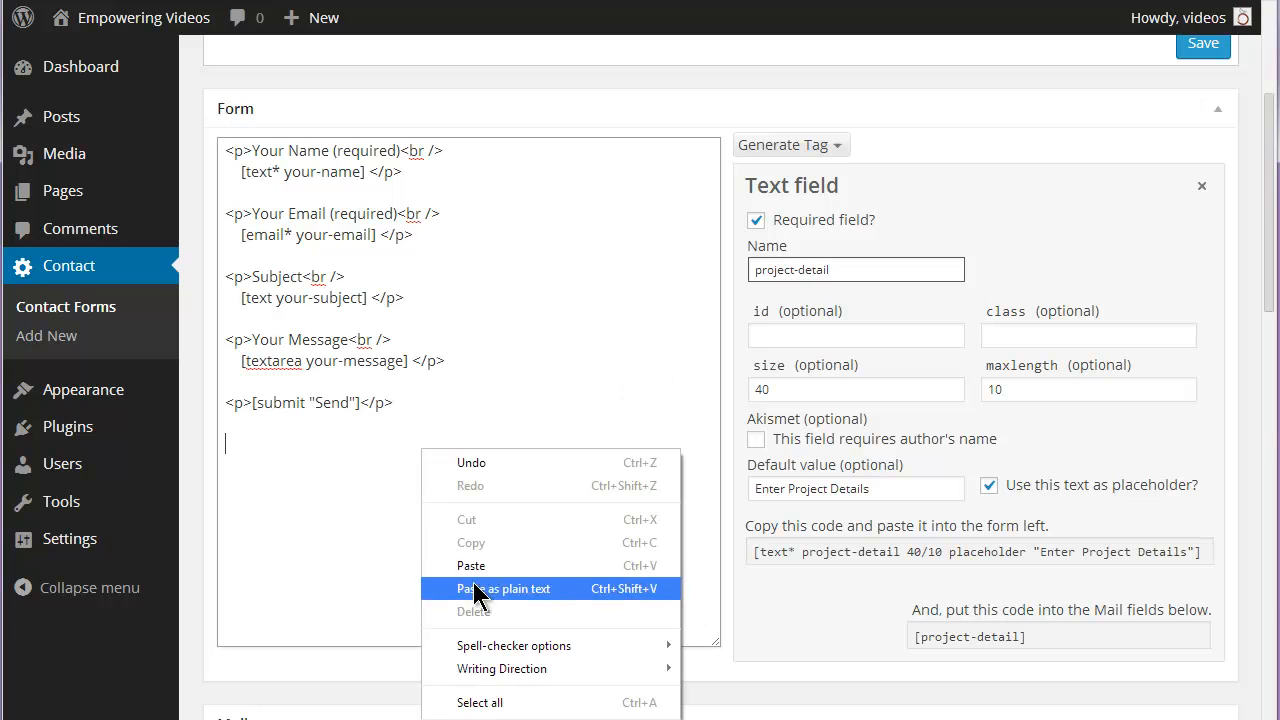
# Add the project-detail tag to the form and [project-detail] to the mail body, then save.
pyautogui.click(503, 588)
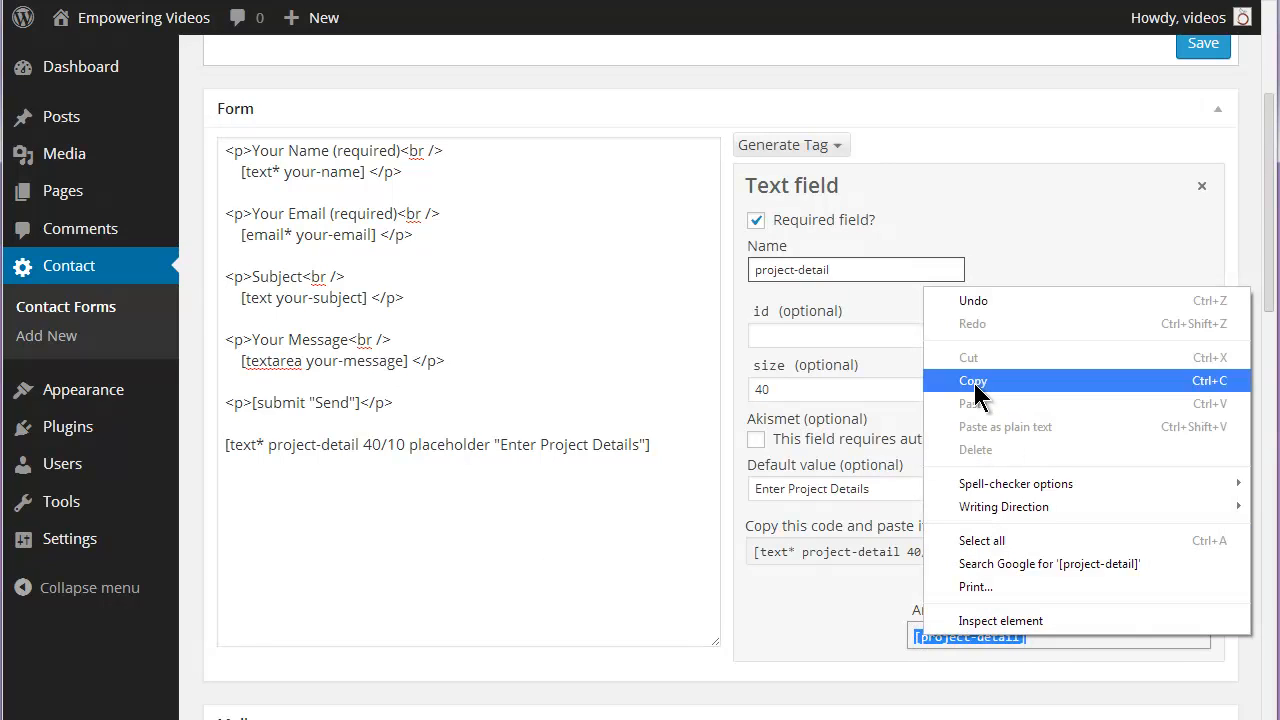
pyautogui.click(973, 380)
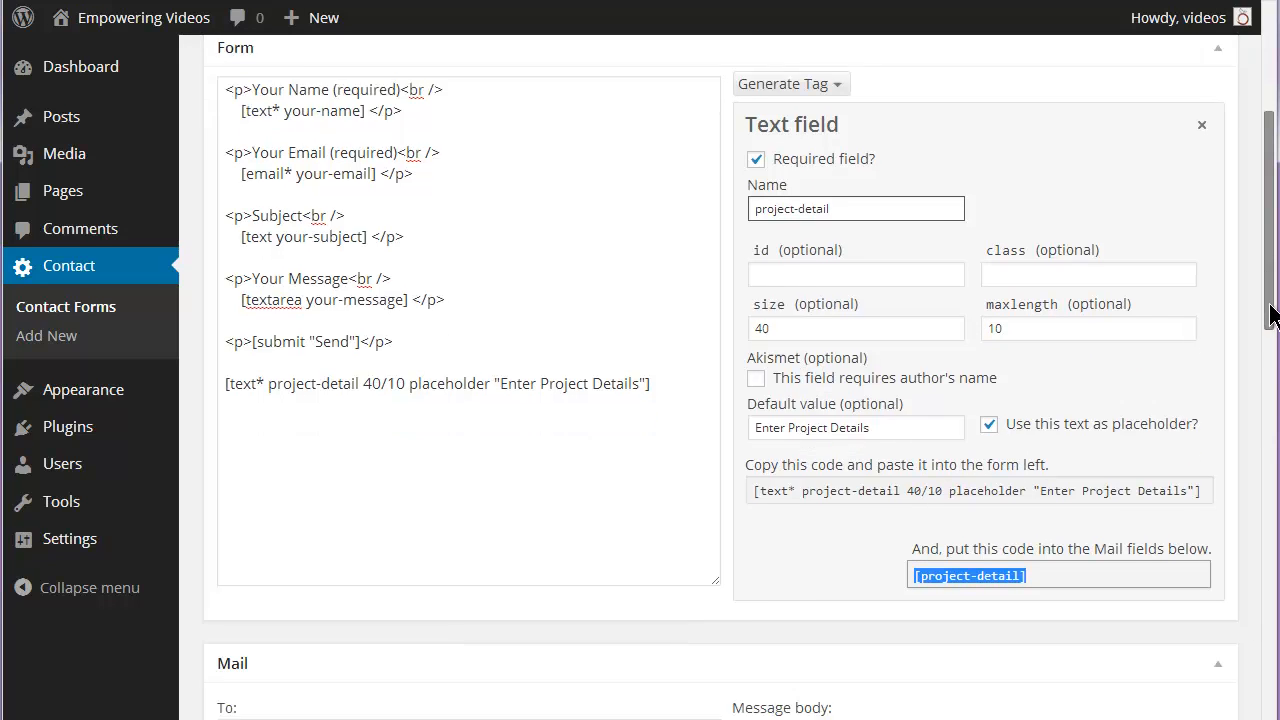
pyautogui.scroll(-3)
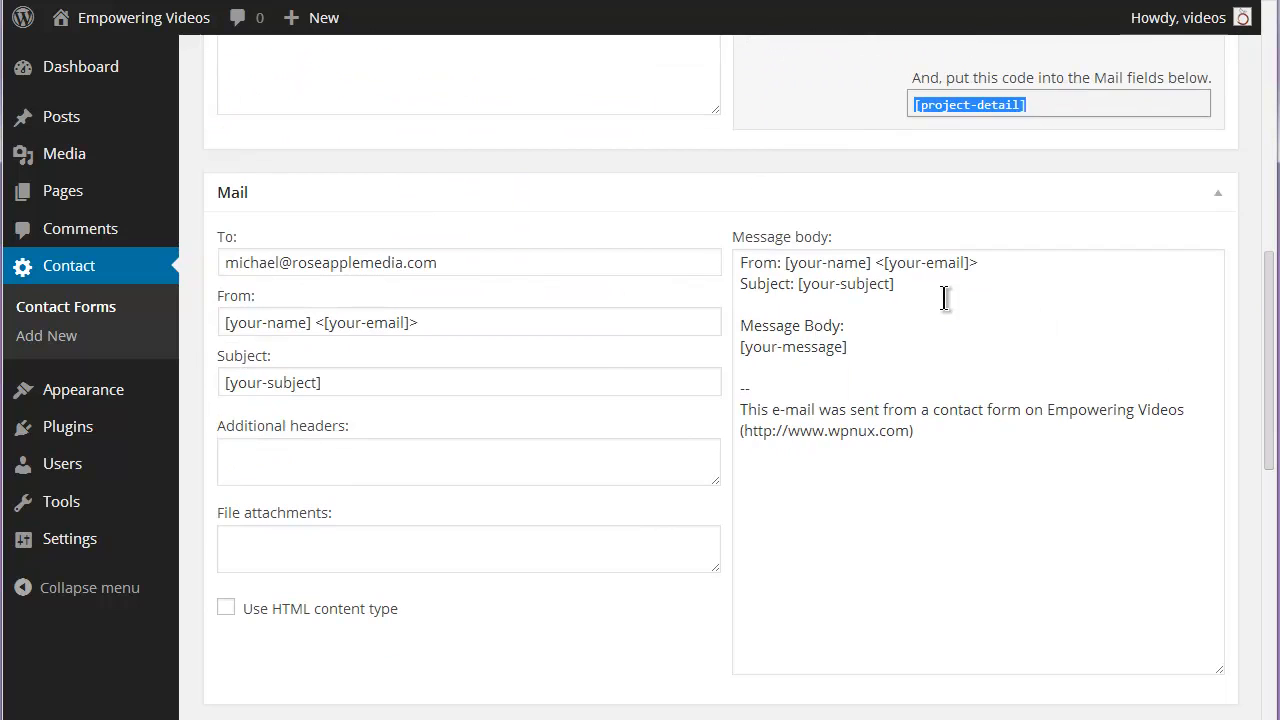
pyautogui.write('[project-detail]')
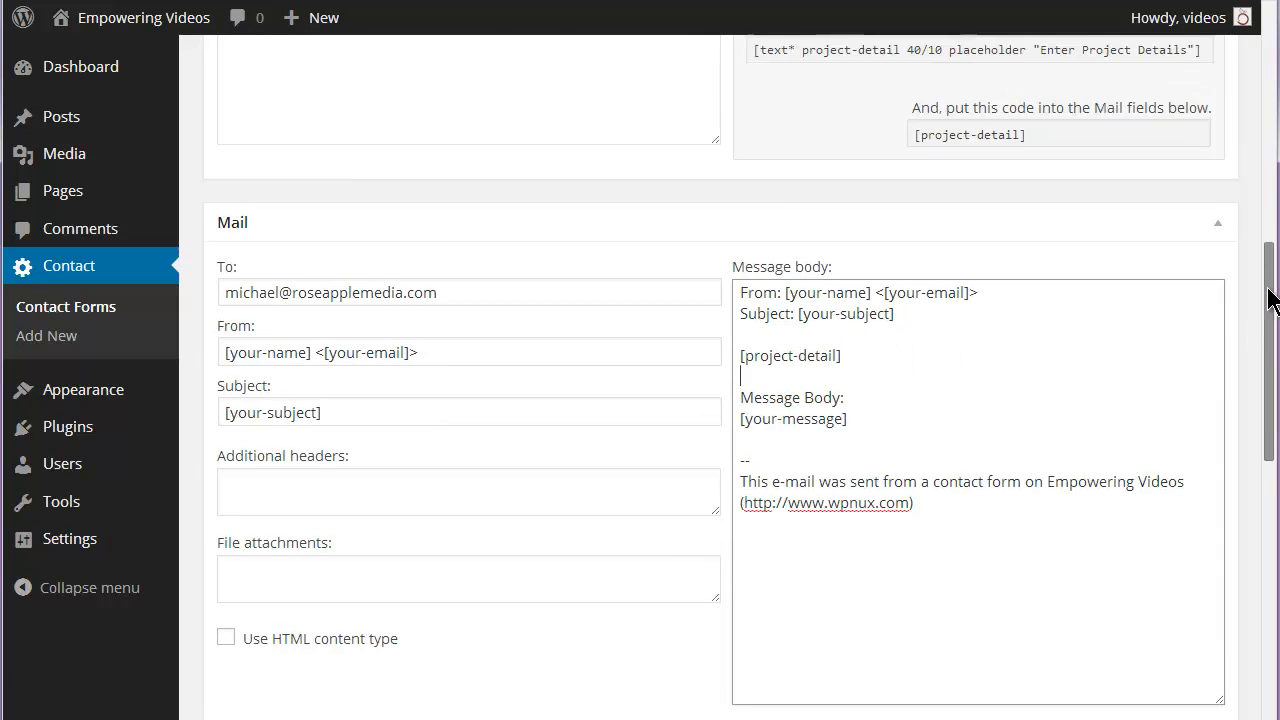
pyautogui.click(1202, 352)
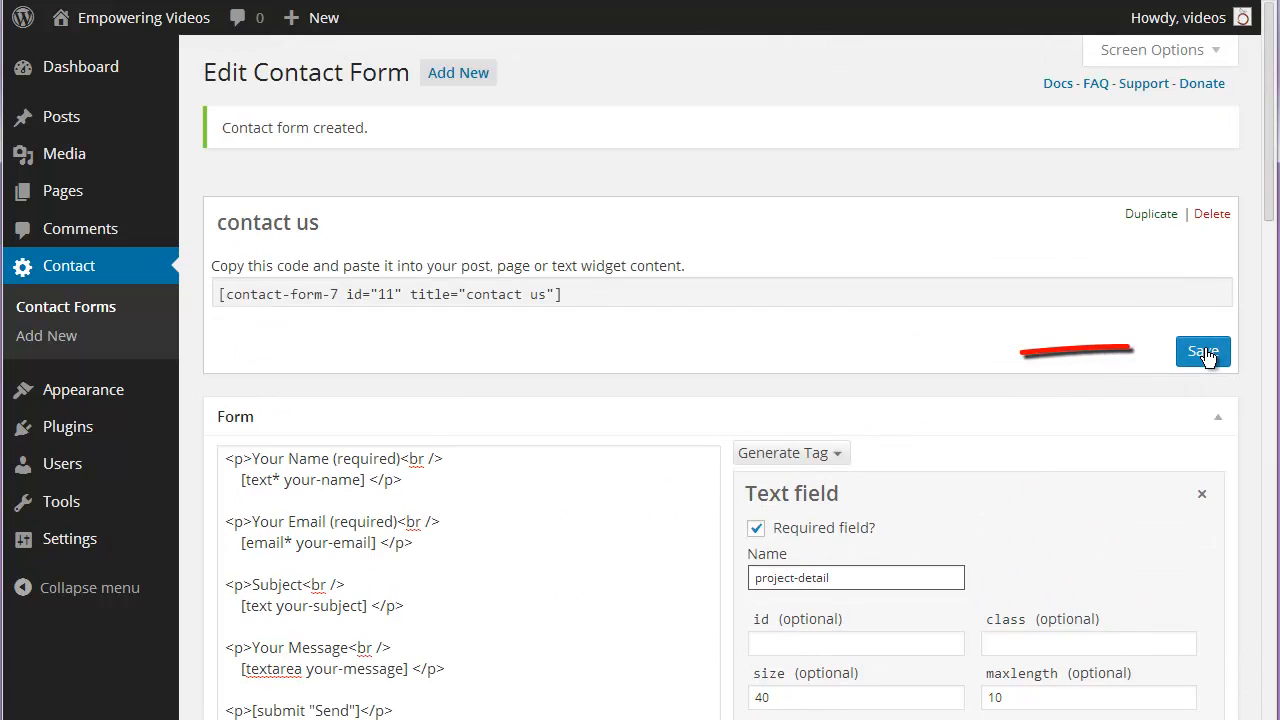
pyautogui.moveTo(790, 338)
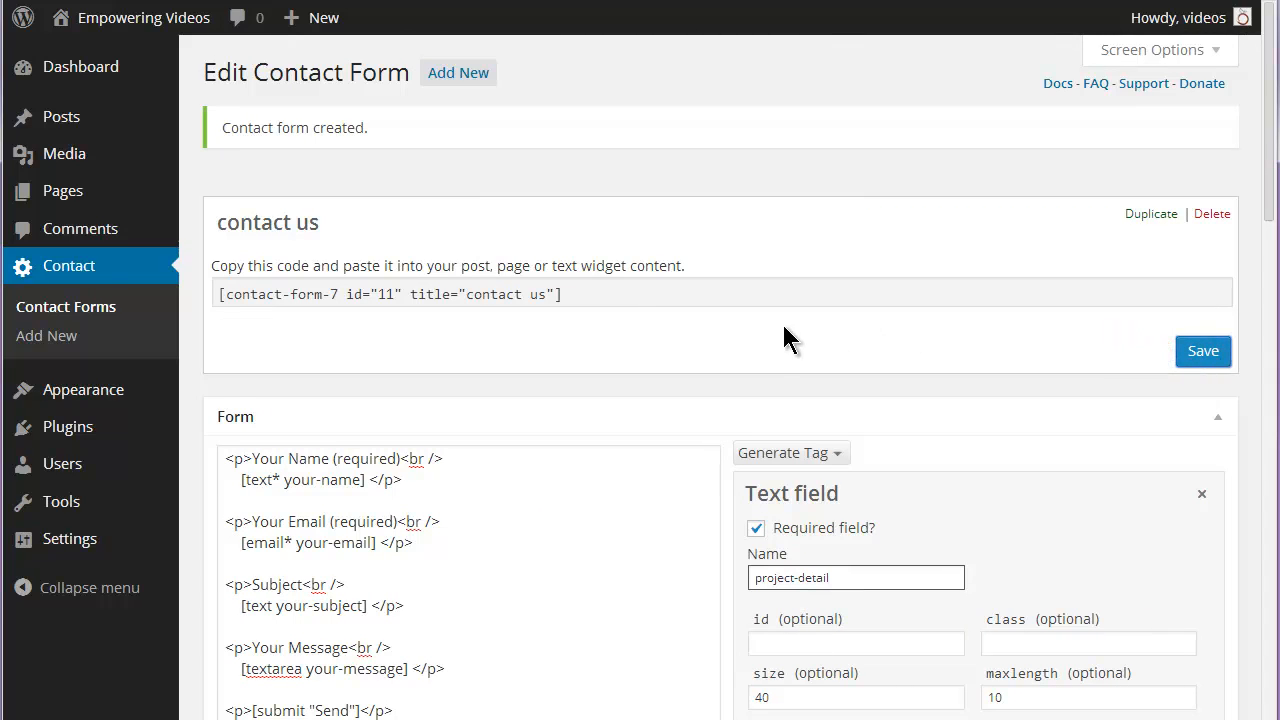
pyautogui.click(1203, 351)
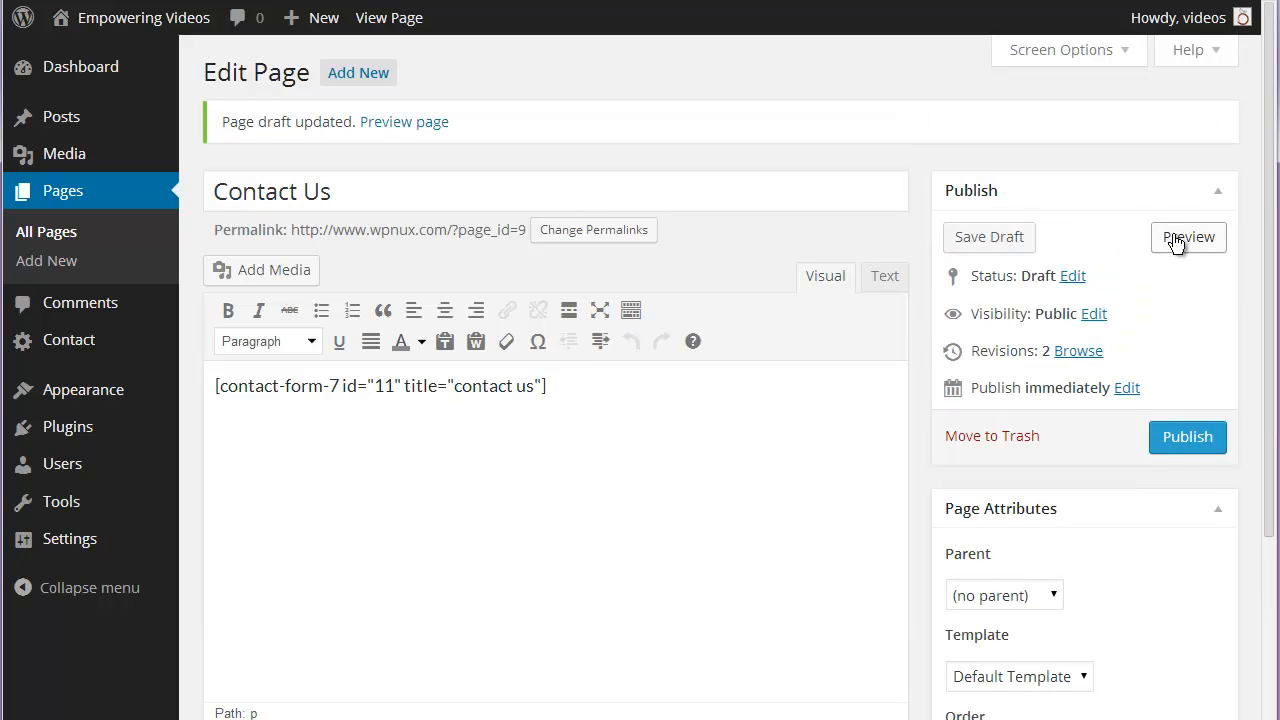
# Preview the Contact Us page to see the Enter Project Details field.
pyautogui.click(1188, 237)
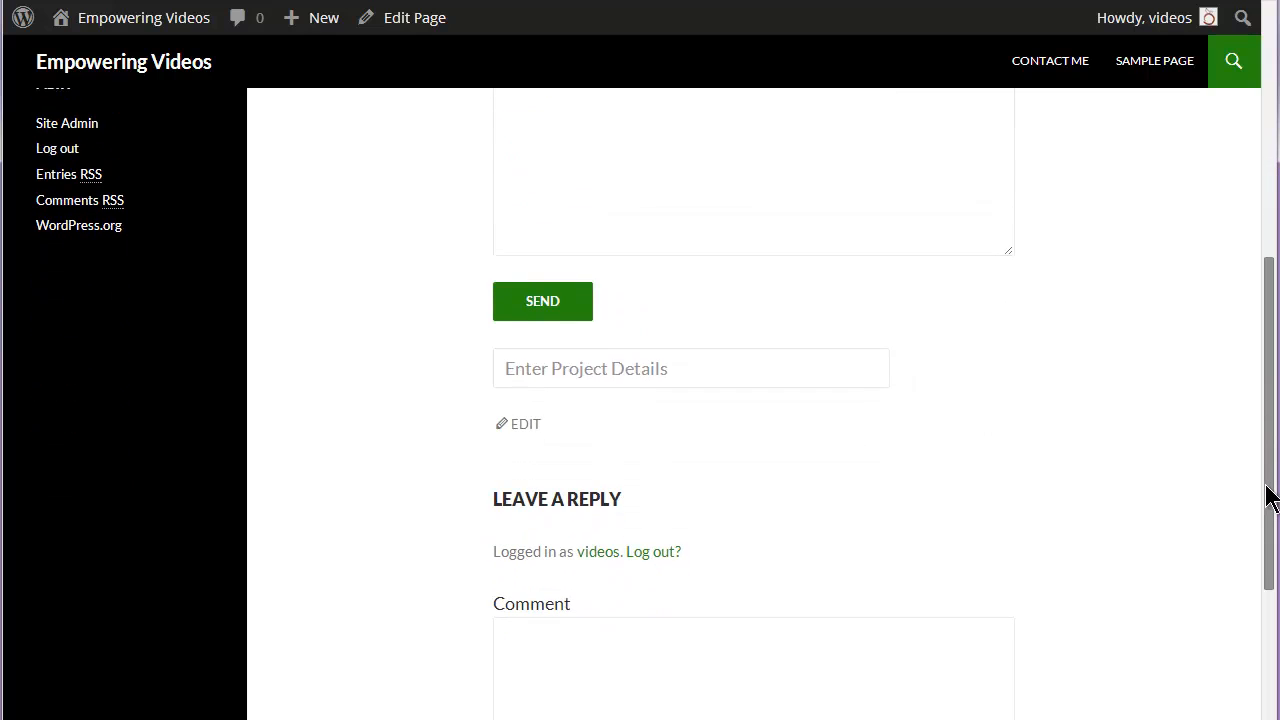